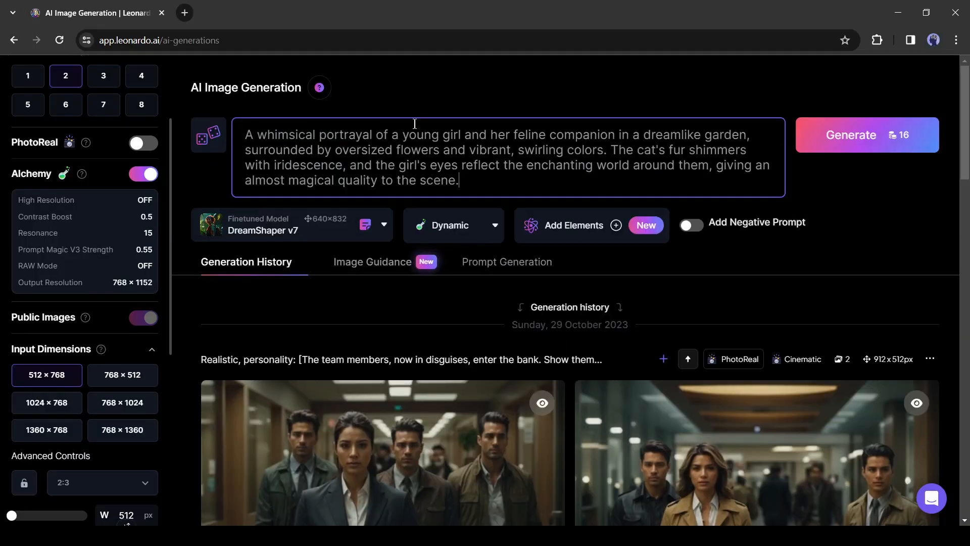
Step: Generate the whimsical girl-and-cat prompt and view the four results in Generation History
left_click(850, 135)
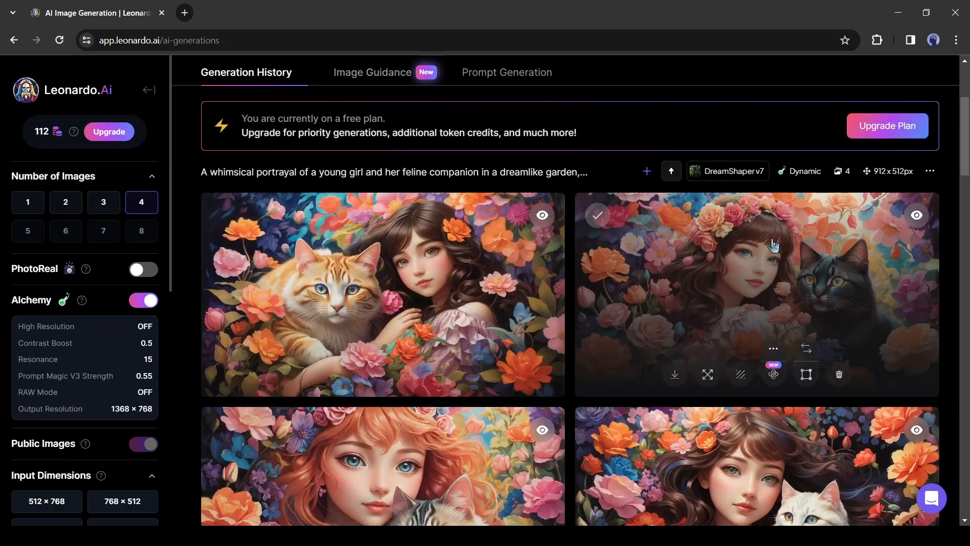
left_click(383, 295)
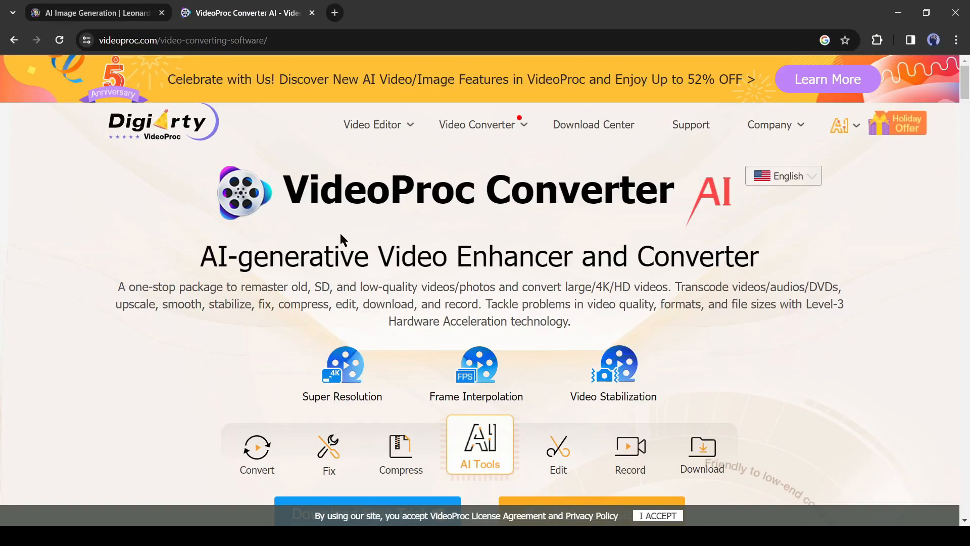
scroll("down", 3)
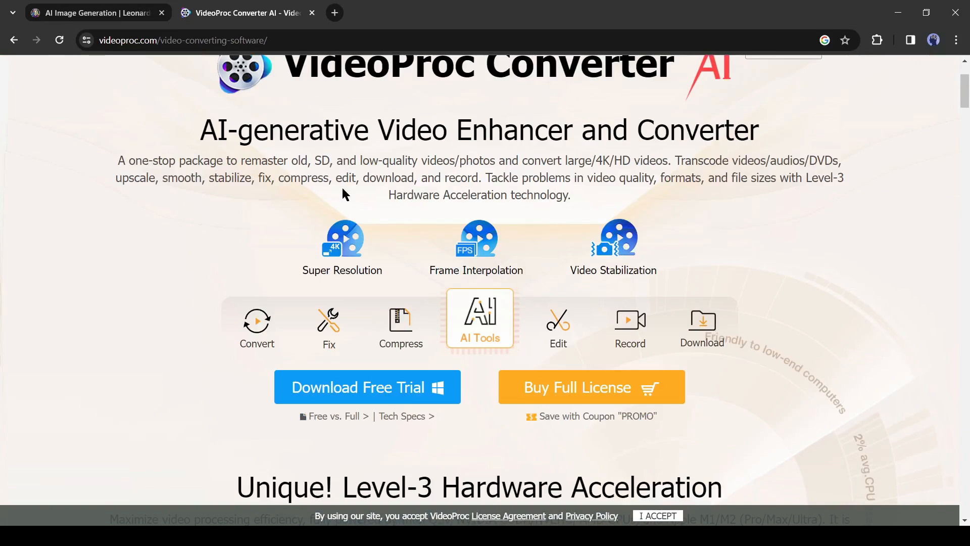
scroll("down", 3)
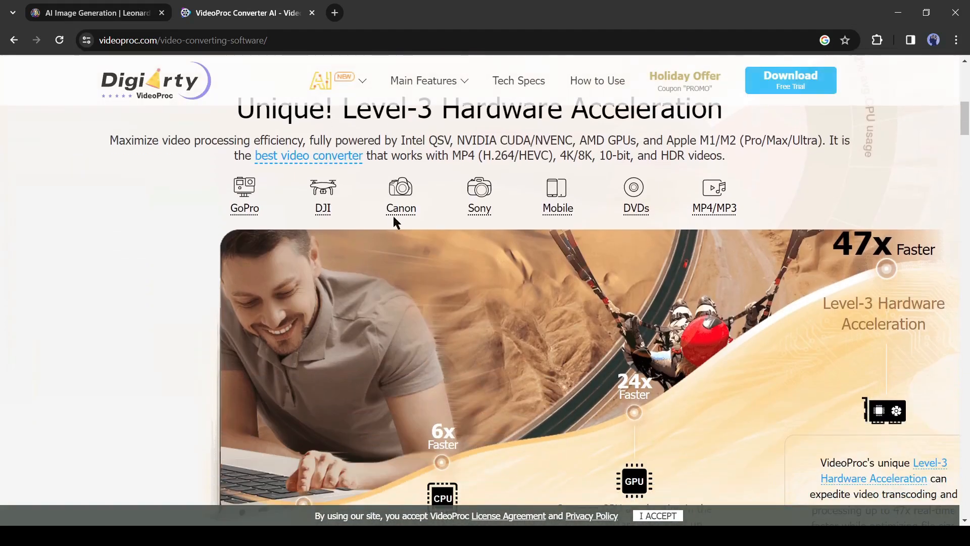
scroll("down", 3)
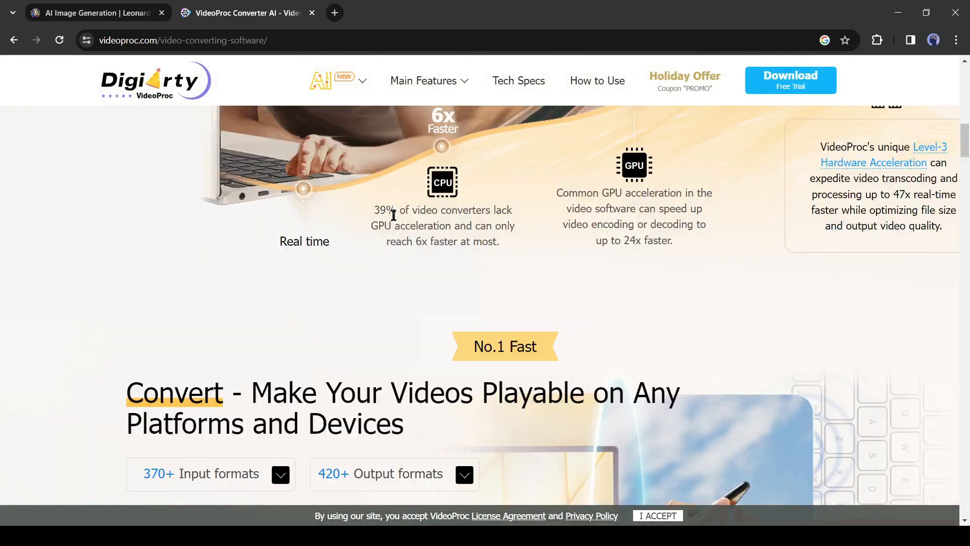
scroll("down", 3)
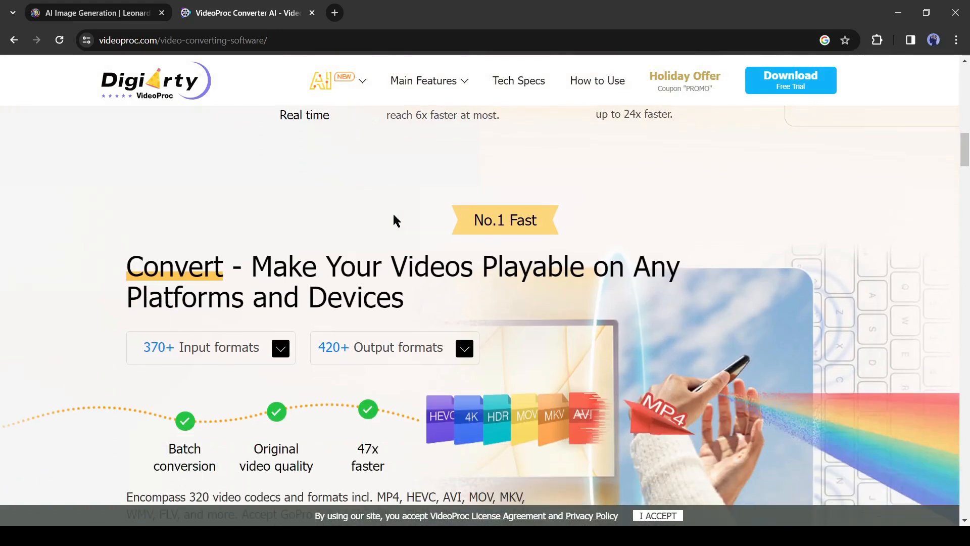
scroll("up", 3)
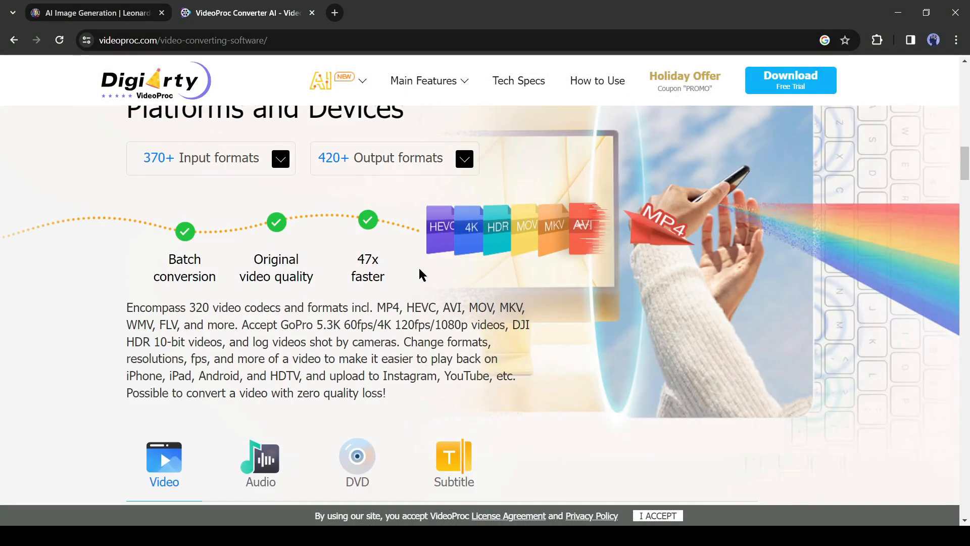
scroll("down", 3)
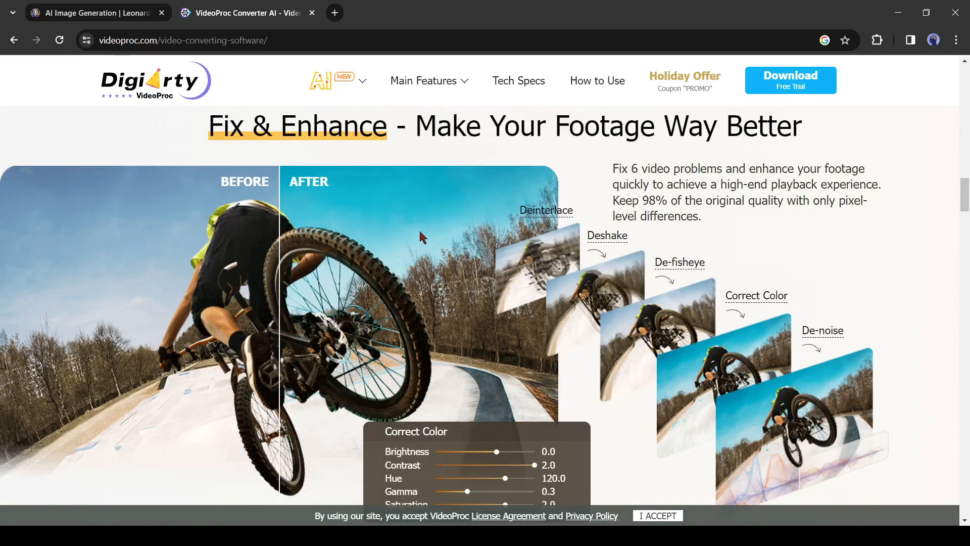
scroll("down", 3)
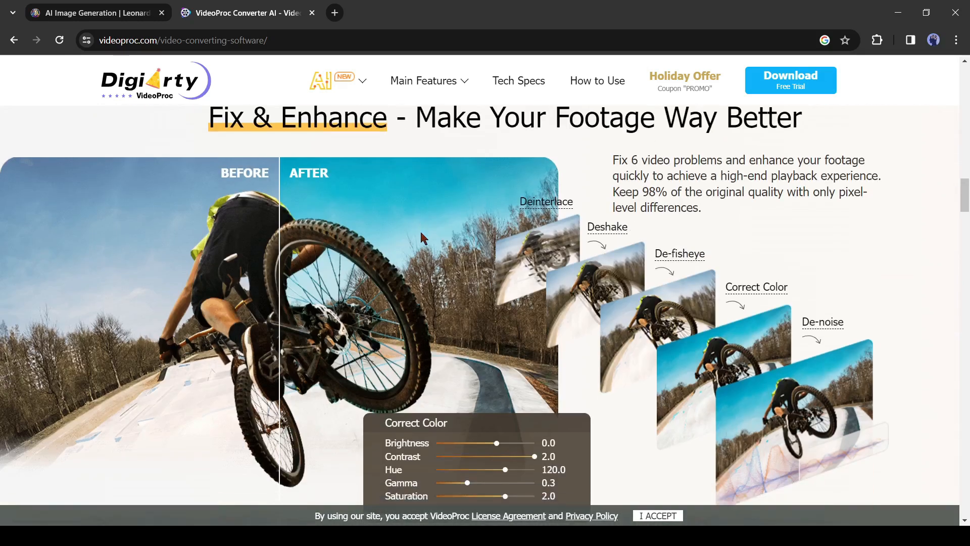
scroll("down", 3)
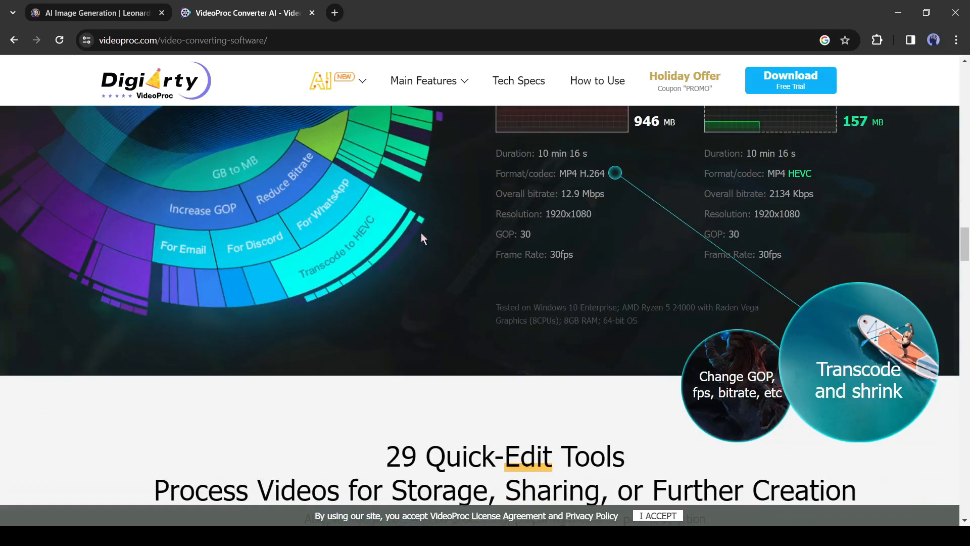
scroll("down", 3)
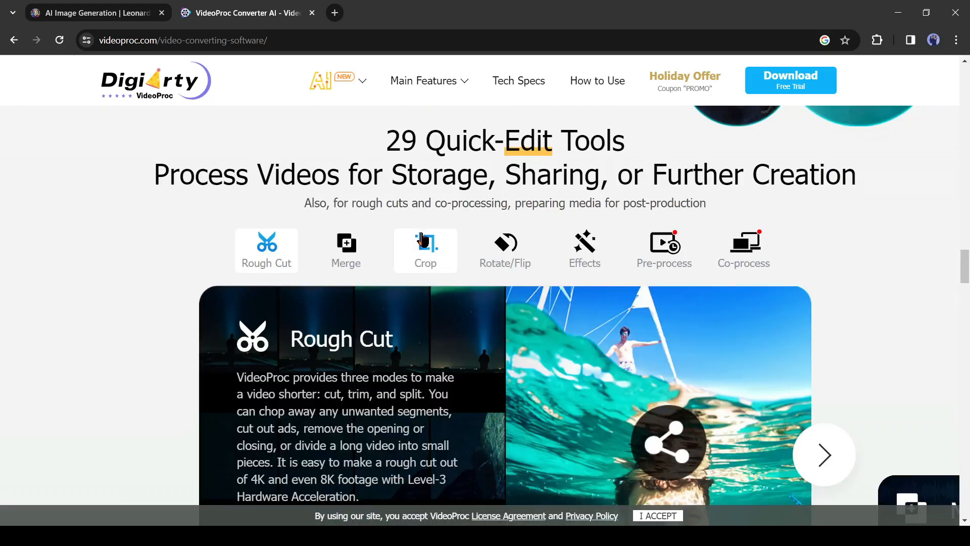
scroll("down", 3)
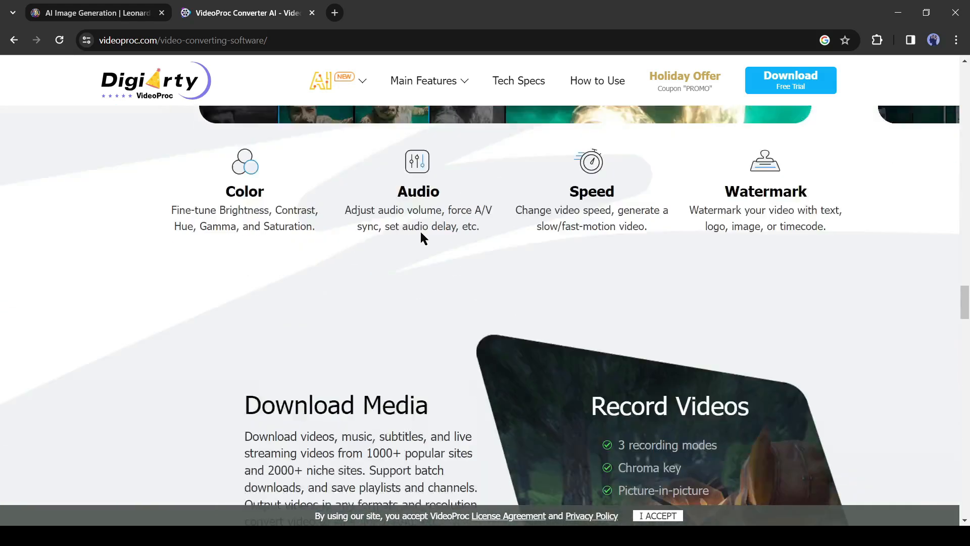
scroll("down", 3)
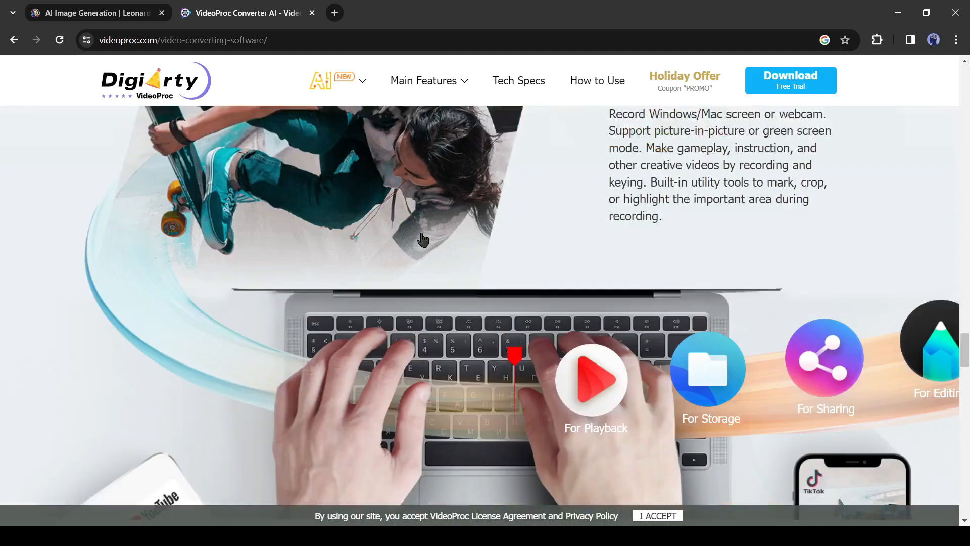
scroll("down", 3)
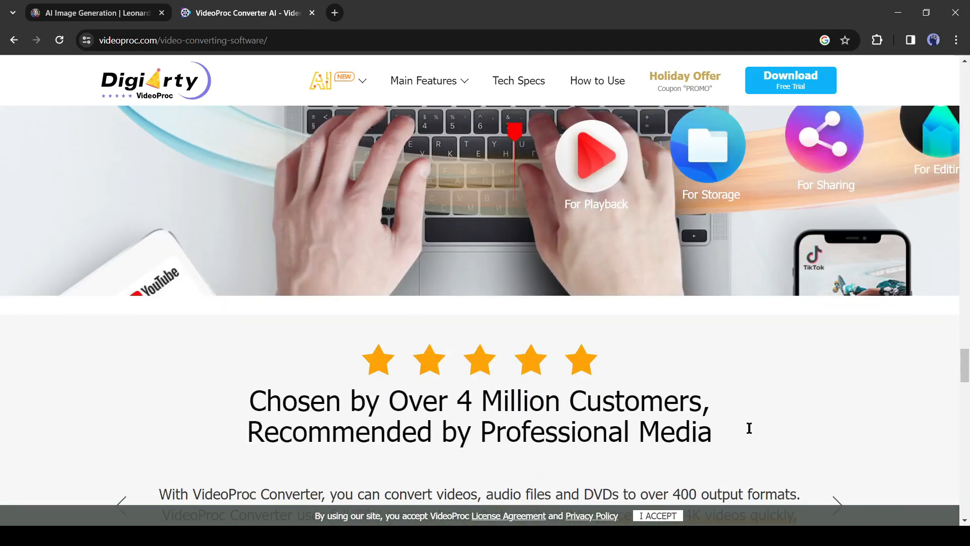
scroll("down", 3)
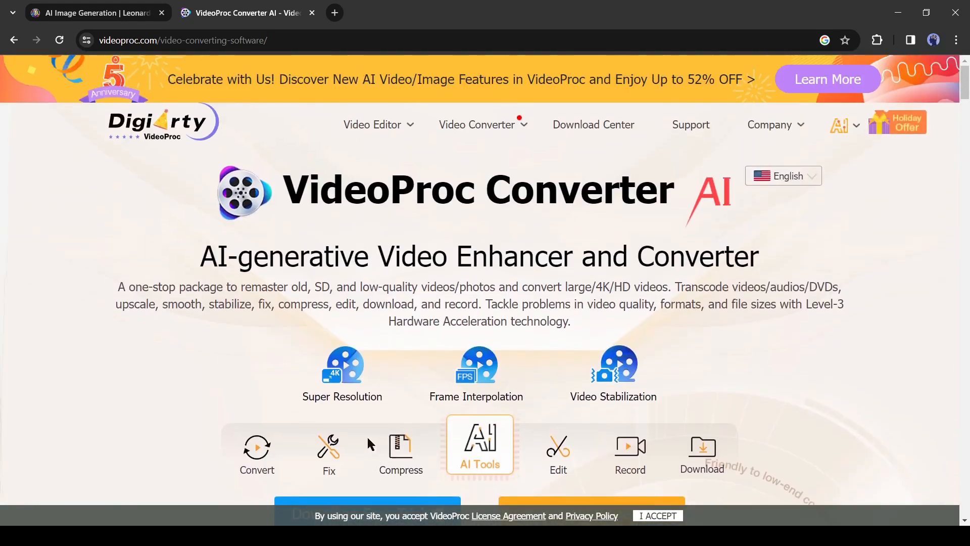
mouse_move(380, 350)
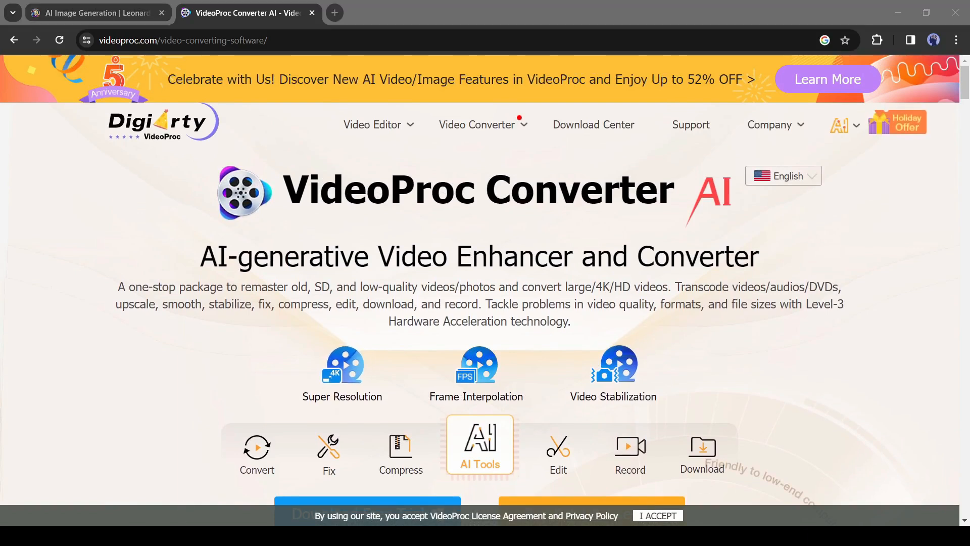
mouse_move(485, 260)
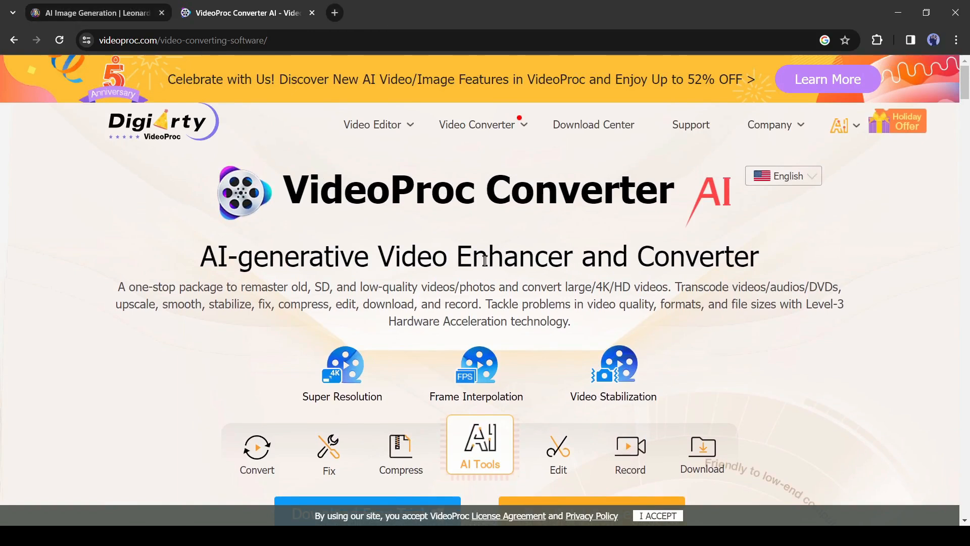
scroll("down", 3)
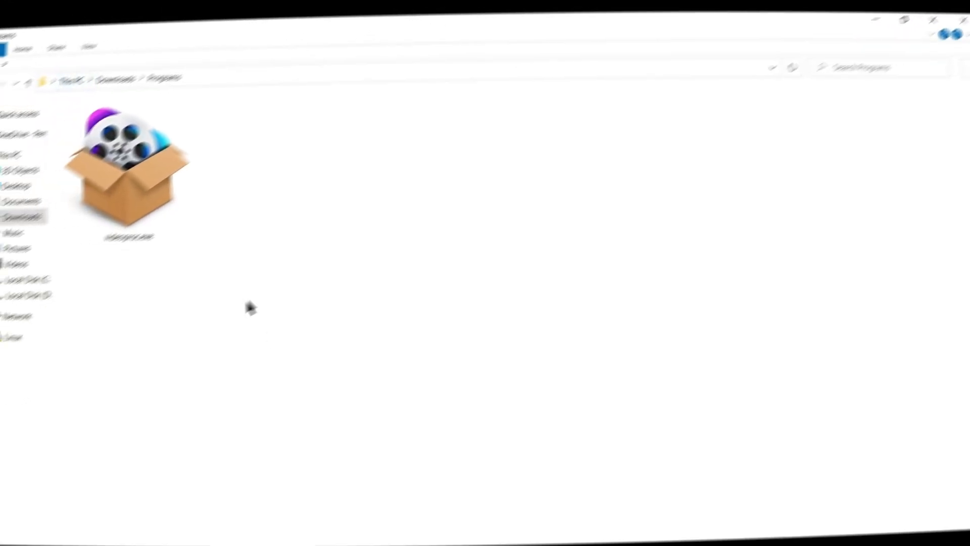
Step: Run the videoproc.exe installer from Downloads > Programs
double_click(158, 161)
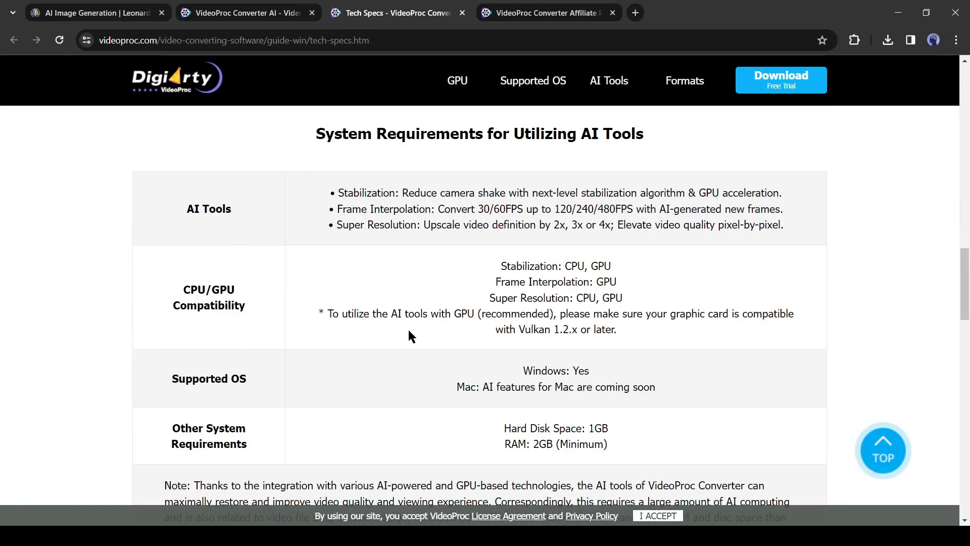
scroll("down", 3)
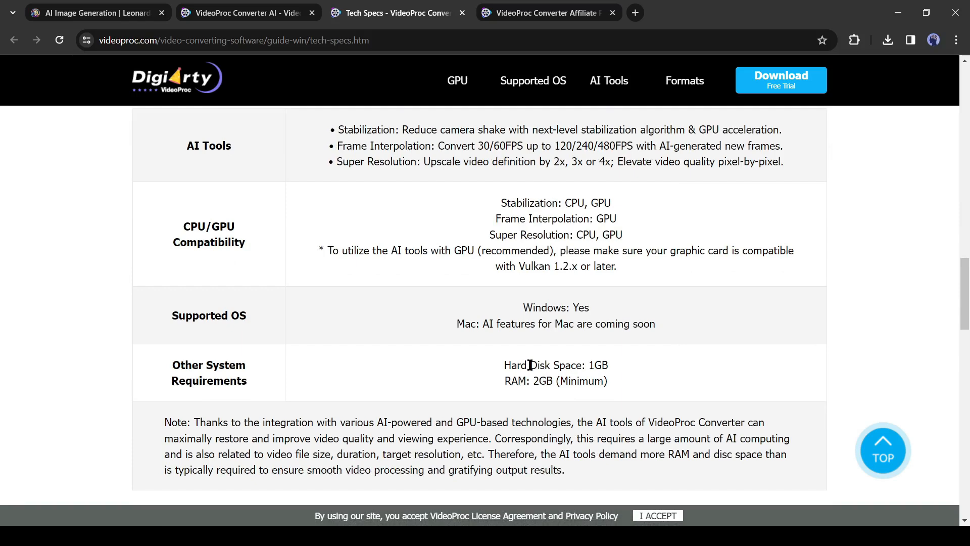
left_click_drag(503, 365, 607, 381)
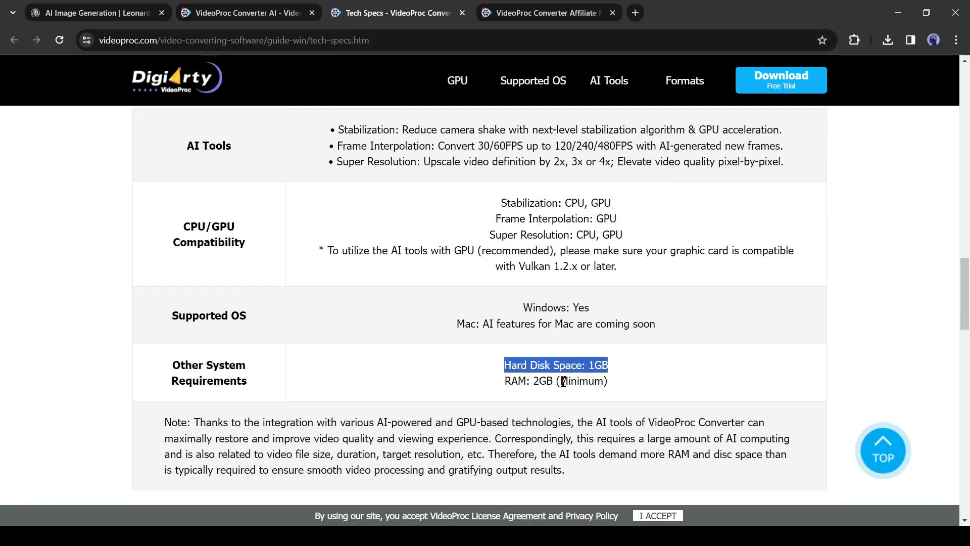
left_click(655, 388)
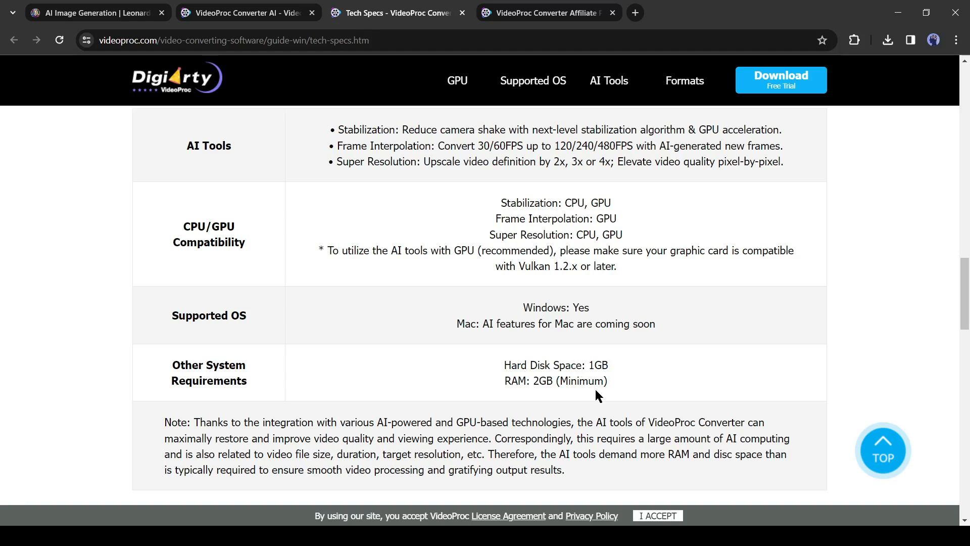
mouse_move(351, 320)
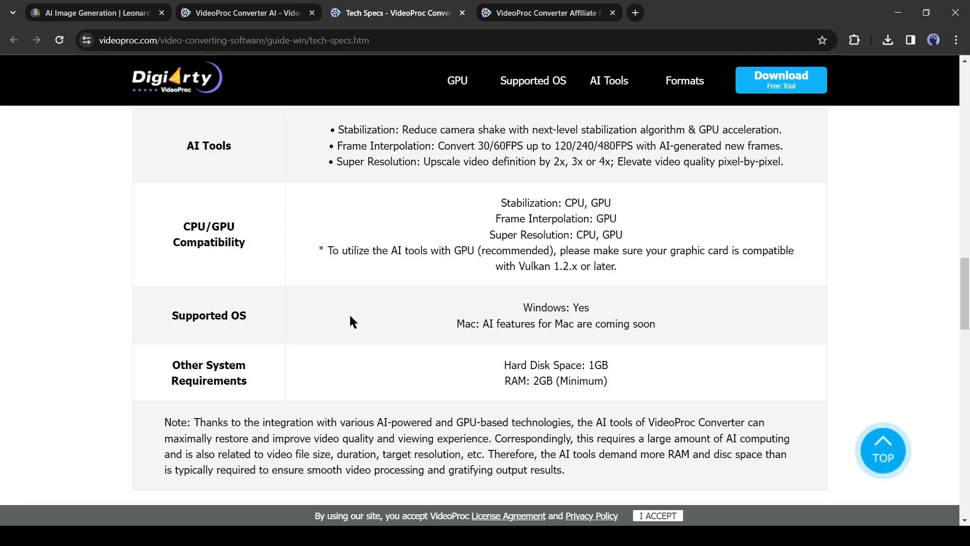
scroll("up", 3)
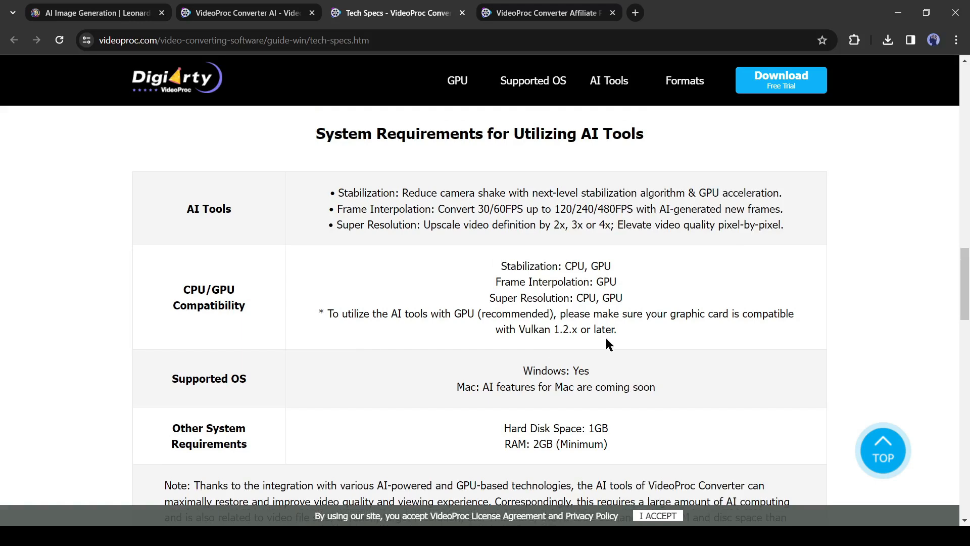
mouse_move(450, 347)
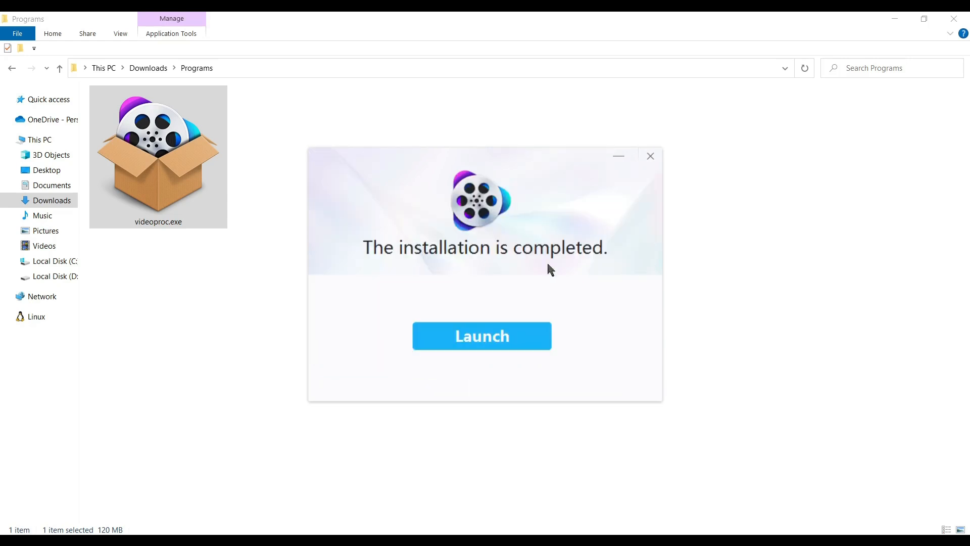
Step: Launch VideoProc Converter AI from the completed installation window
left_click(482, 336)
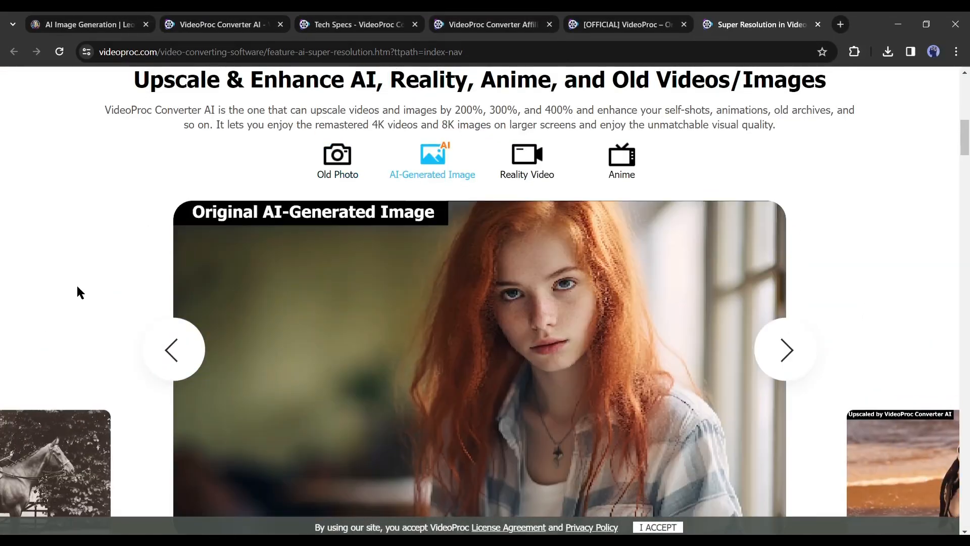
Step: Switch the Super Resolution showcase from Reality Video to the Anime sample
left_click(527, 160)
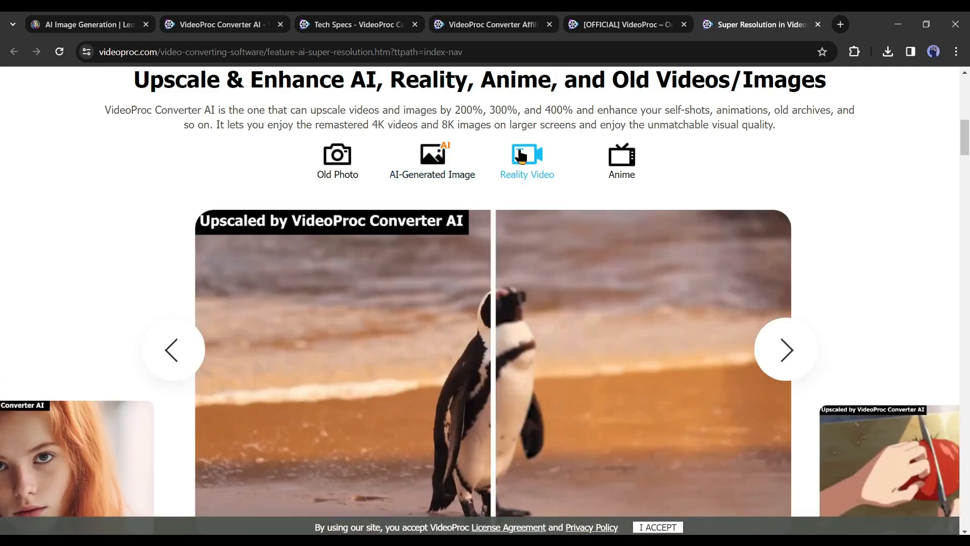
scroll("down", 3)
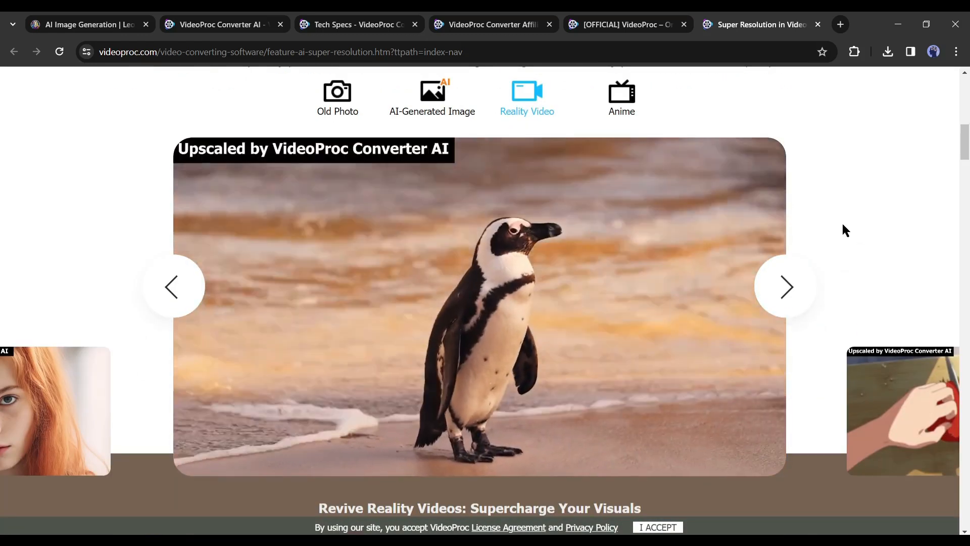
left_click(620, 97)
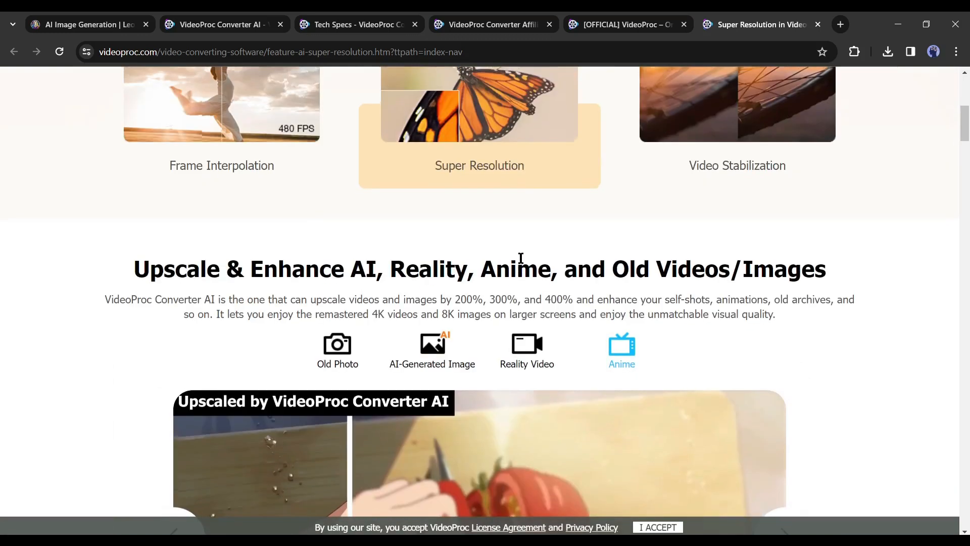
scroll("down", 3)
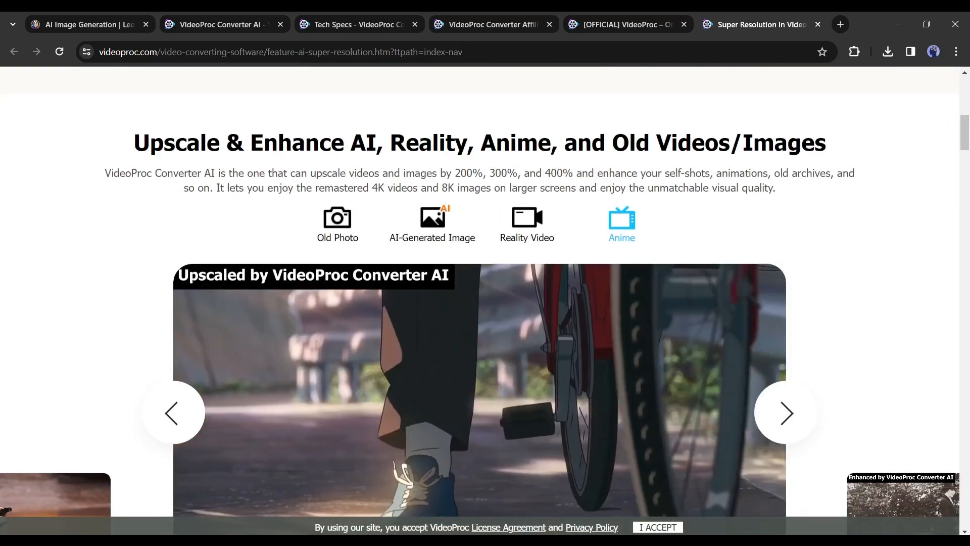
left_click(760, 24)
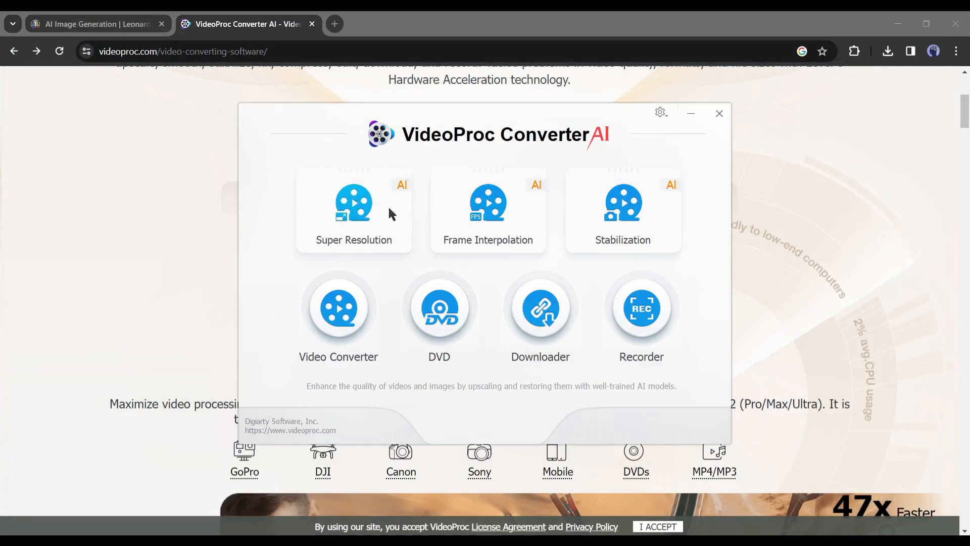
mouse_move(369, 212)
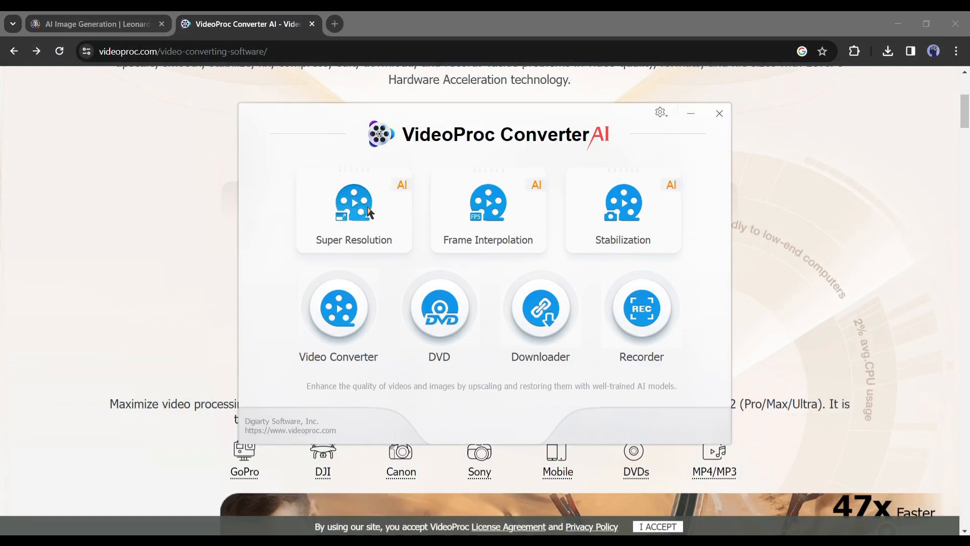
Step: Open Super Resolution and load the DreamShaper girl-and-cat JPG from Downloads > Programs
left_click(354, 210)
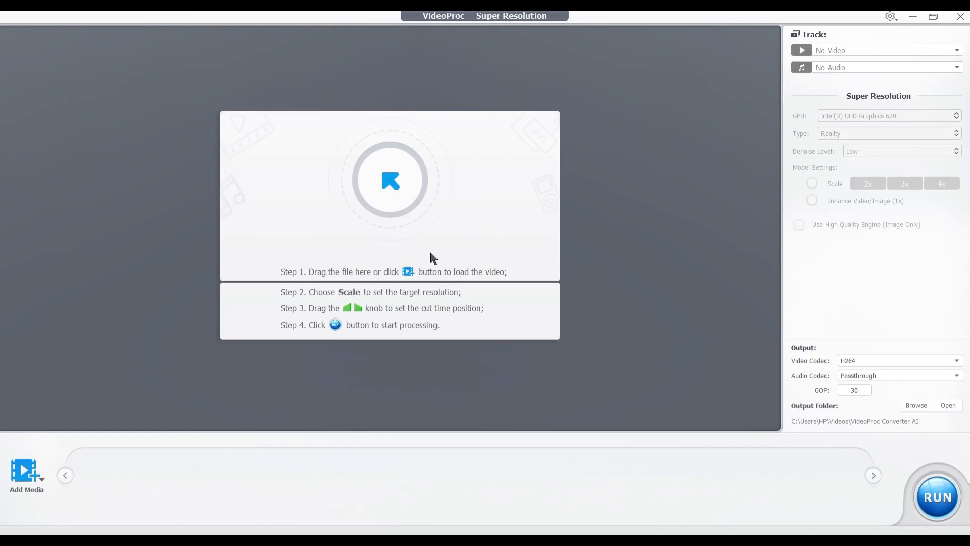
left_click(391, 180)
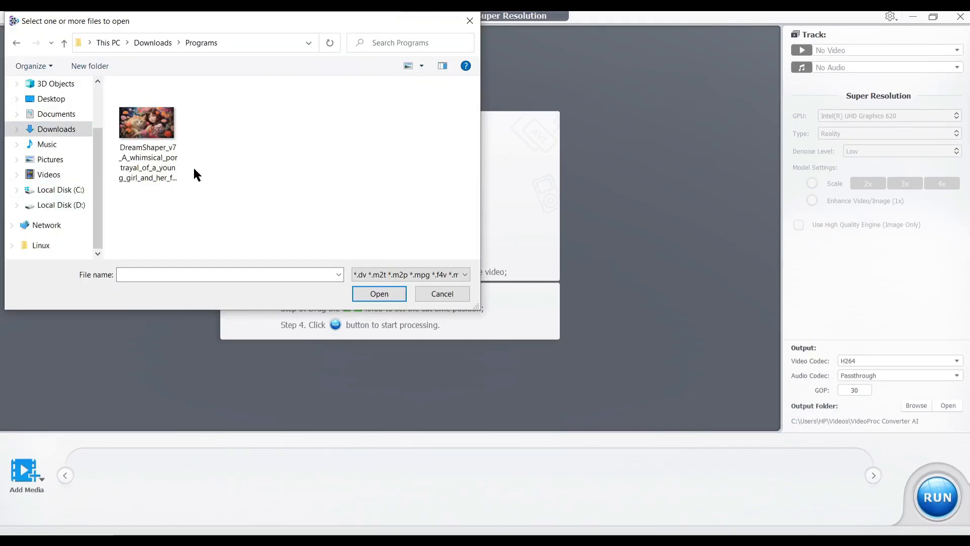
left_click(147, 121)
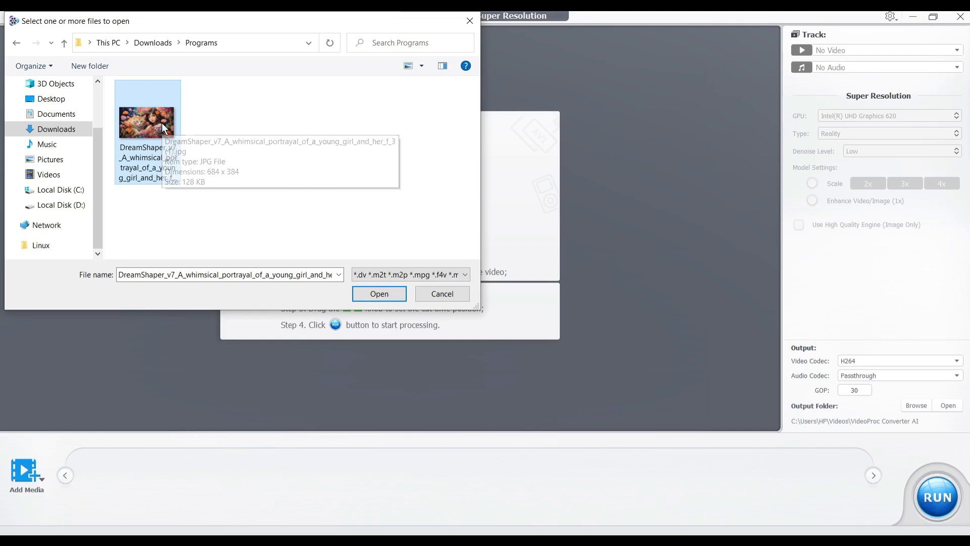
left_click(378, 293)
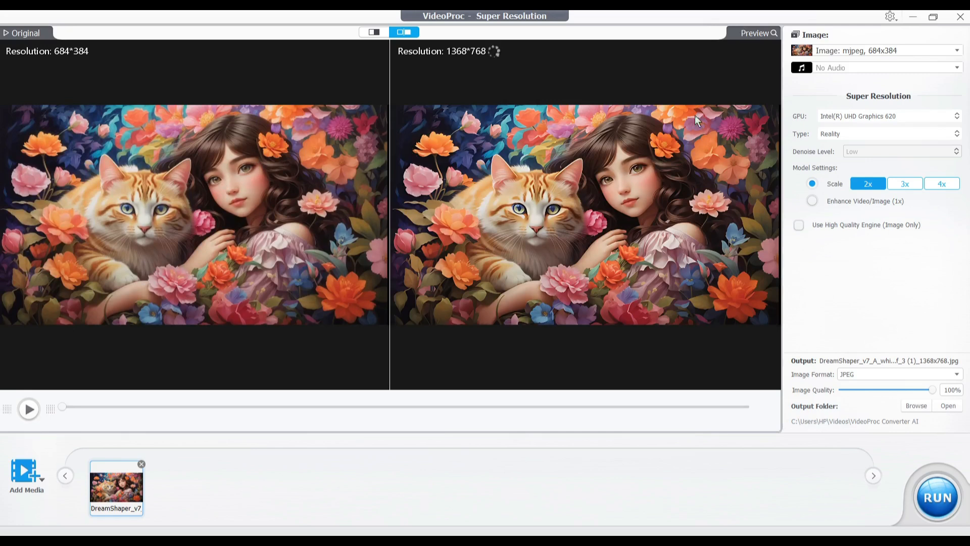
mouse_move(935, 117)
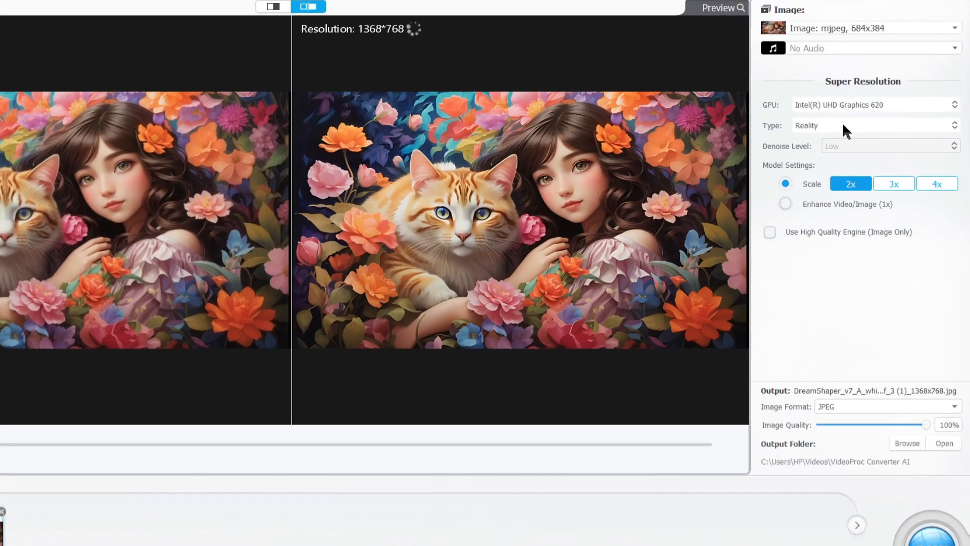
Step: Keep the Reality model and set the girl-and-cat image to 4x (2736×1536)
left_click(873, 125)
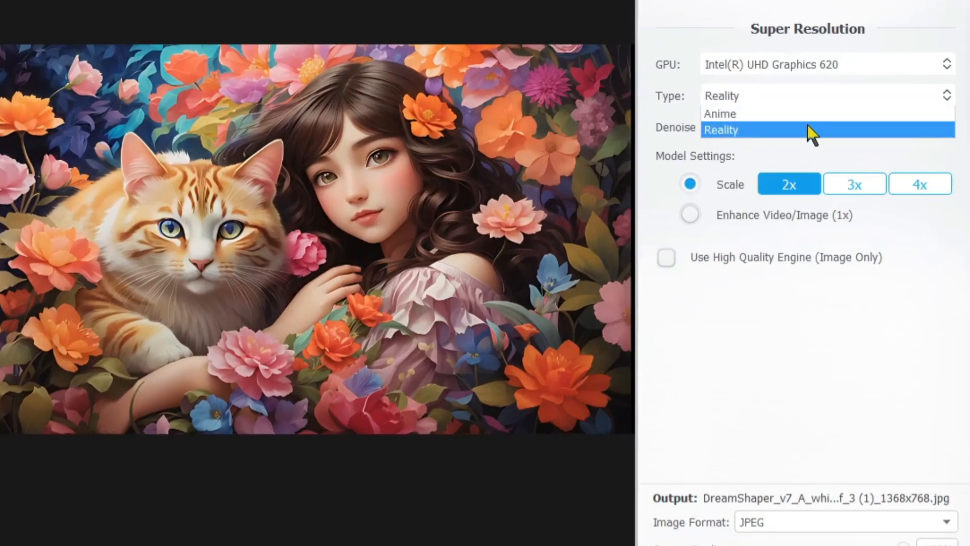
left_click(721, 130)
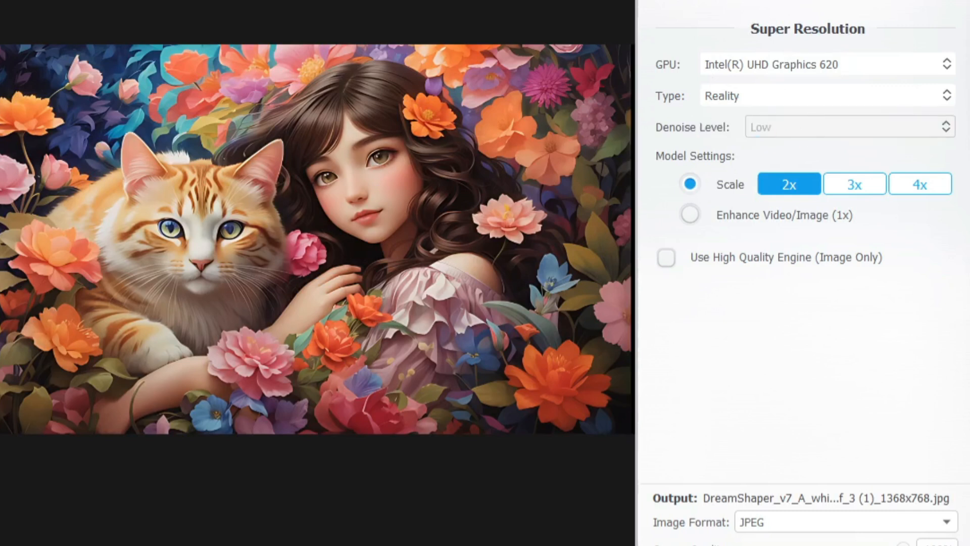
left_click(920, 184)
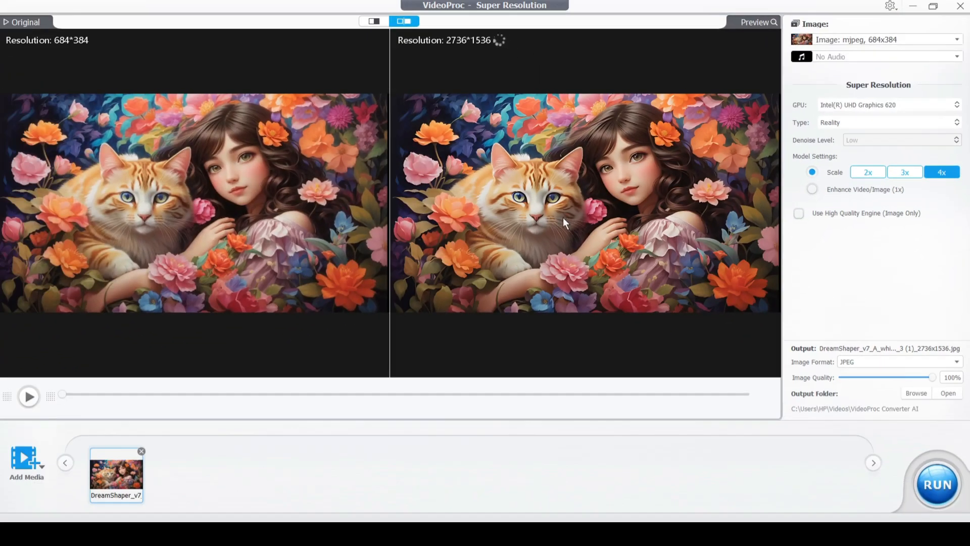
left_click(937, 484)
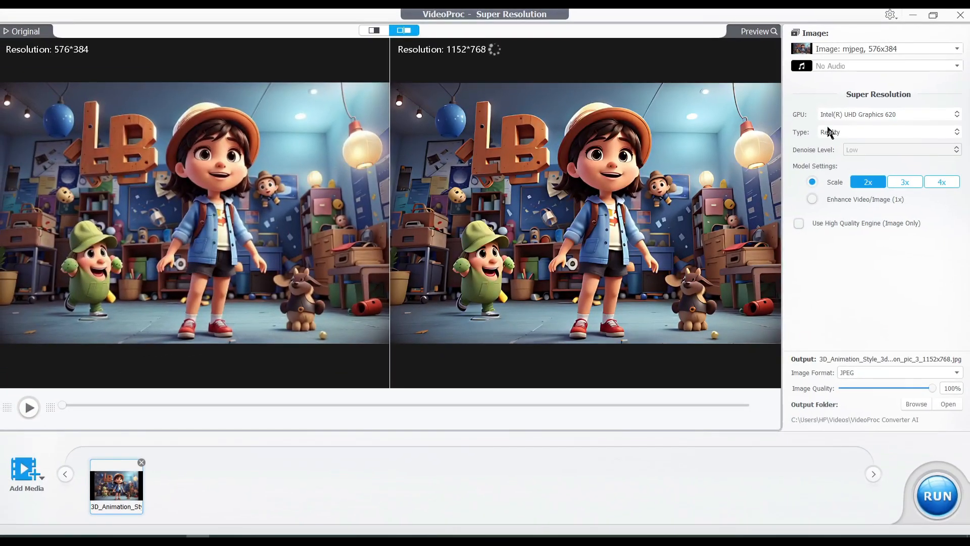
Step: Switch the 3D cartoon image to the Anime model with High denoise level
left_click(888, 131)
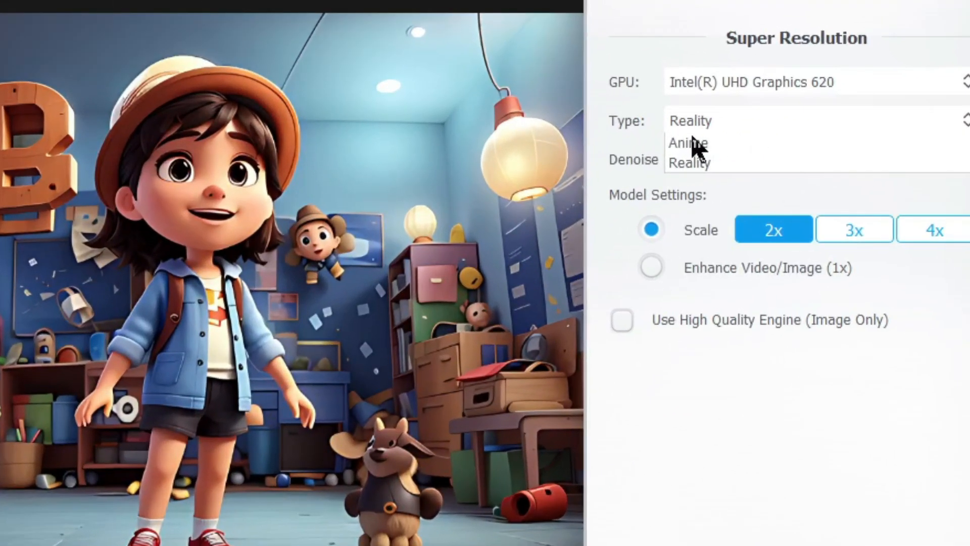
left_click(686, 142)
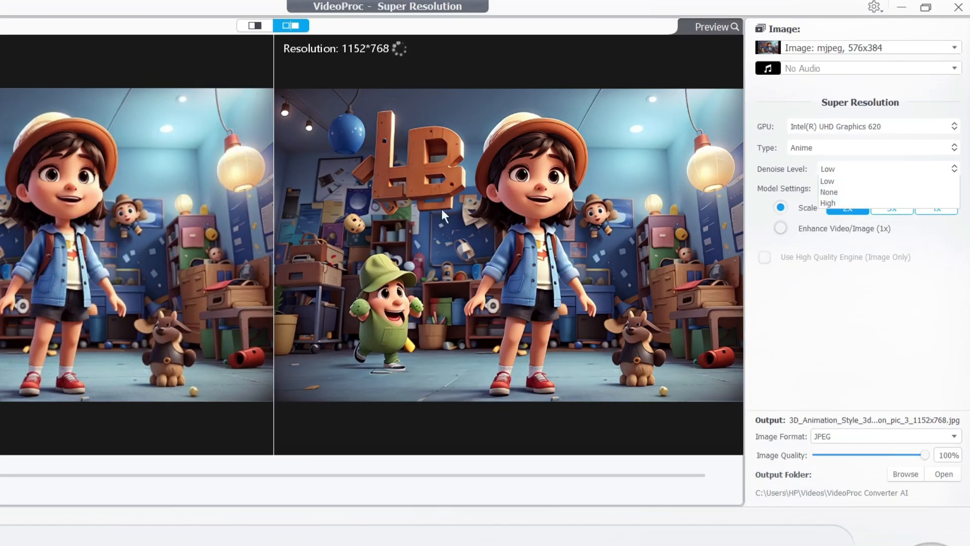
mouse_move(853, 192)
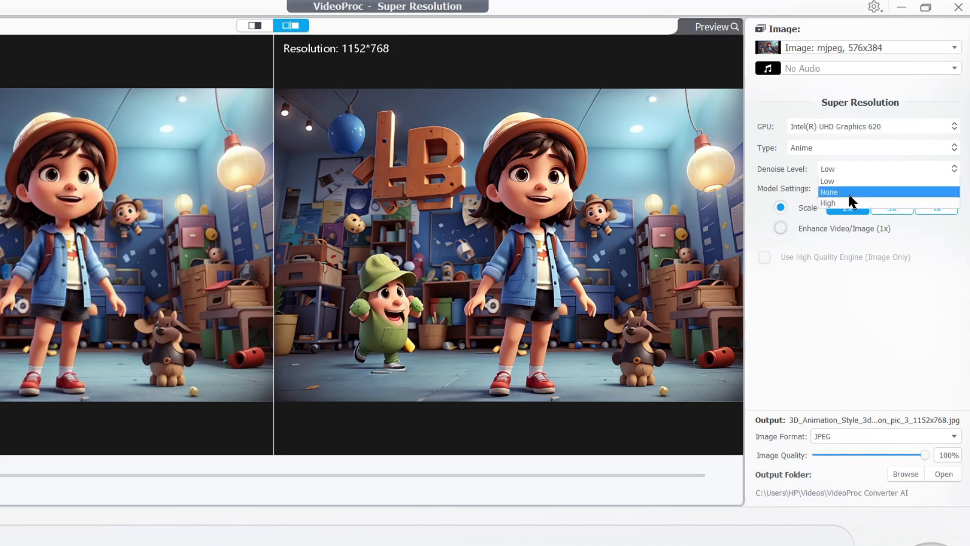
left_click(829, 192)
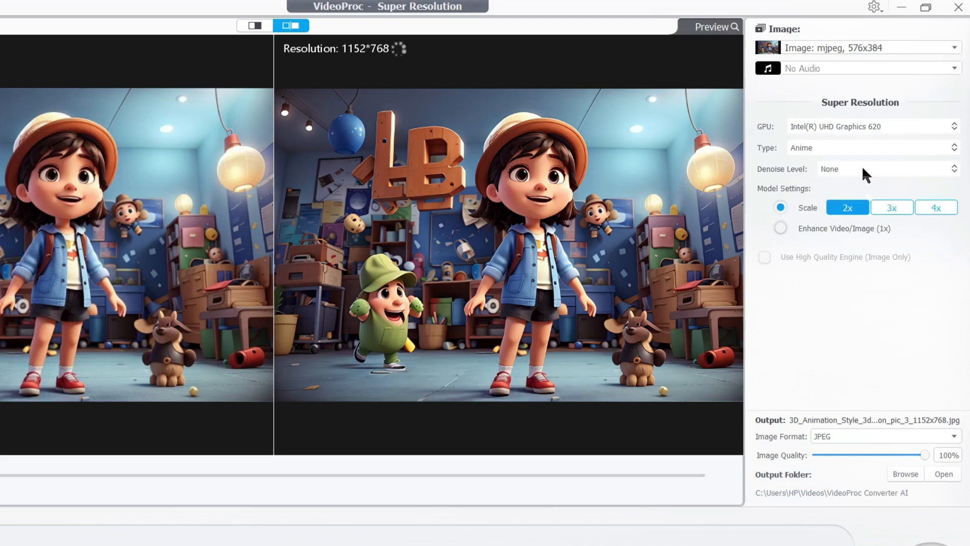
left_click(885, 169)
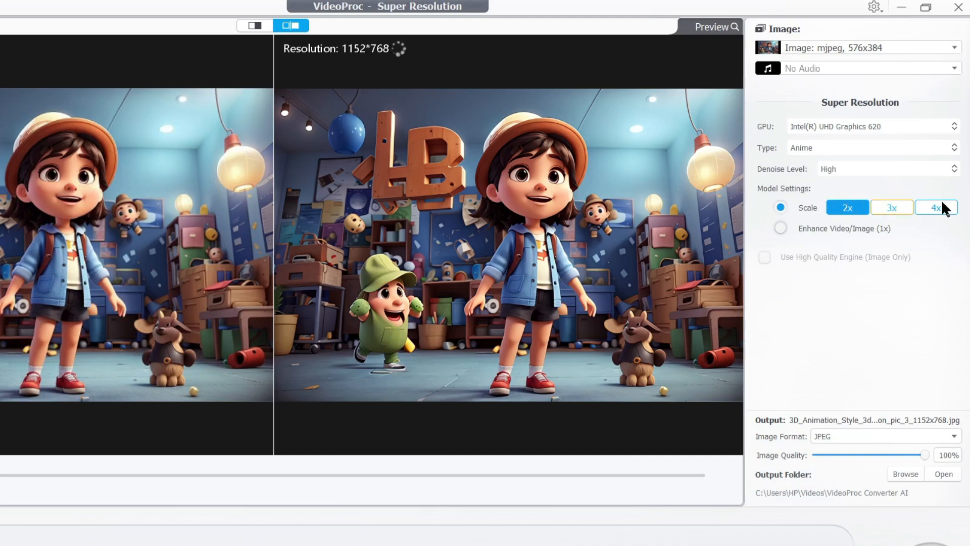
left_click(936, 207)
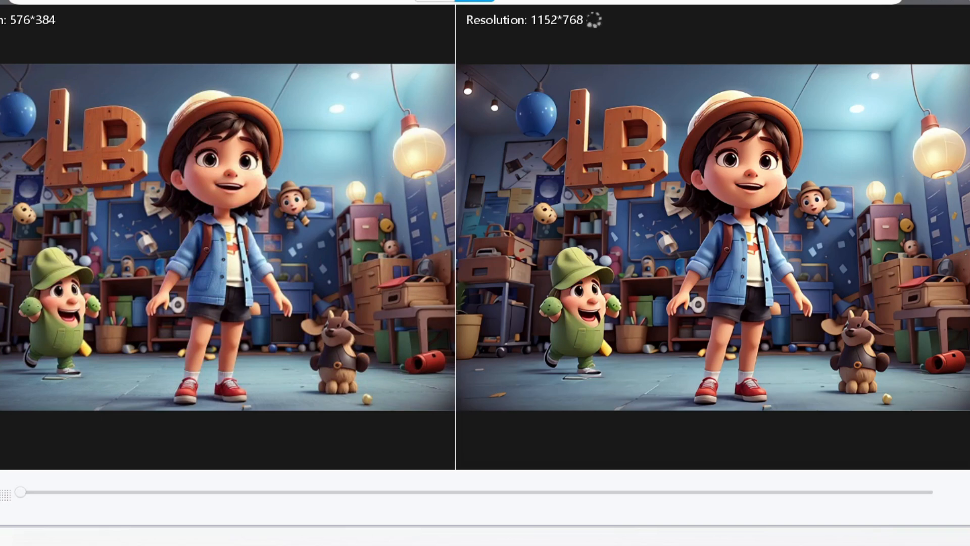
Step: Set the 3D cartoon kid image to 4x scale for a 2304×1536 output
left_click(932, 200)
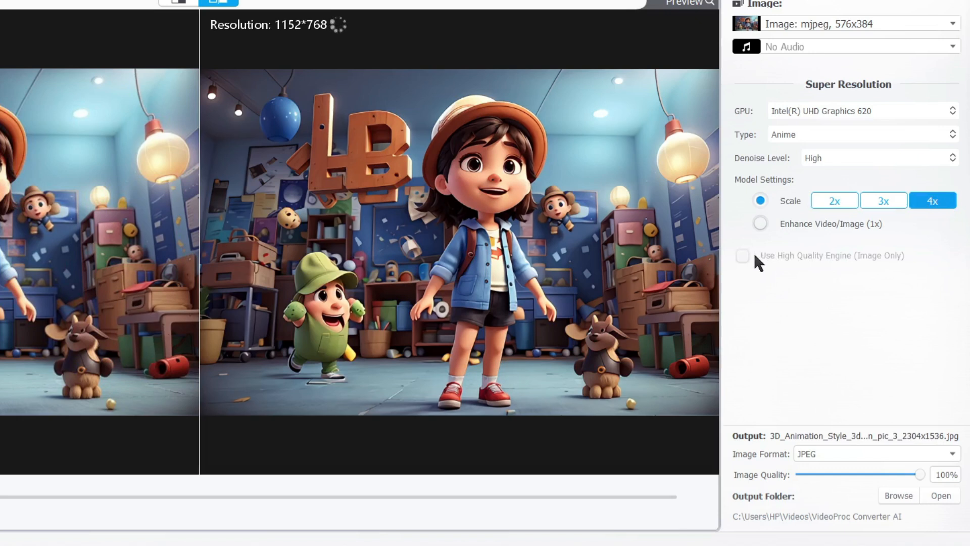
mouse_move(874, 266)
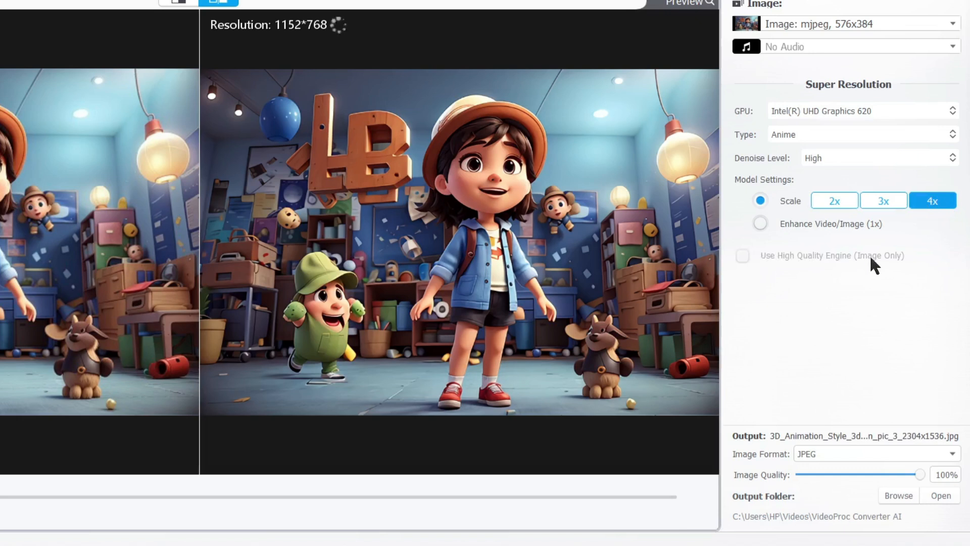
mouse_move(760, 258)
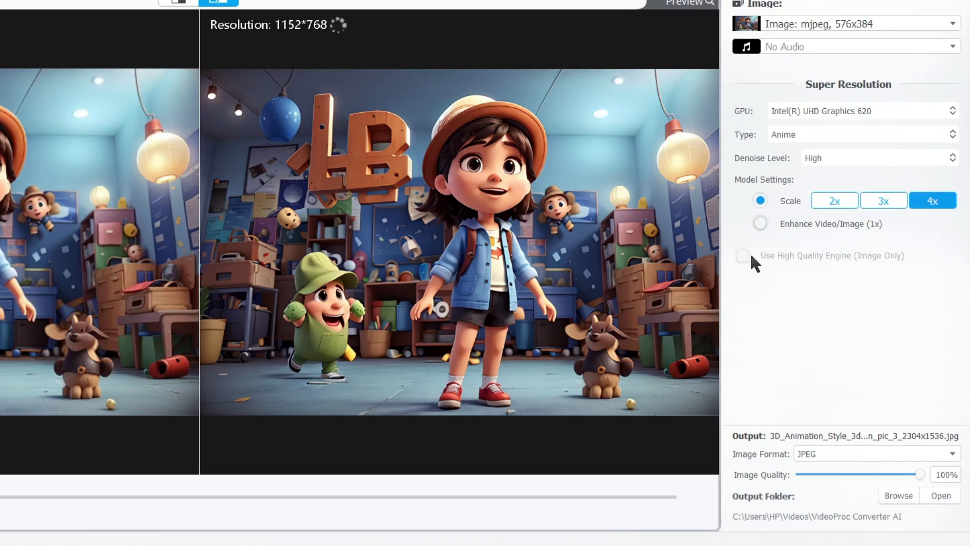
mouse_move(750, 266)
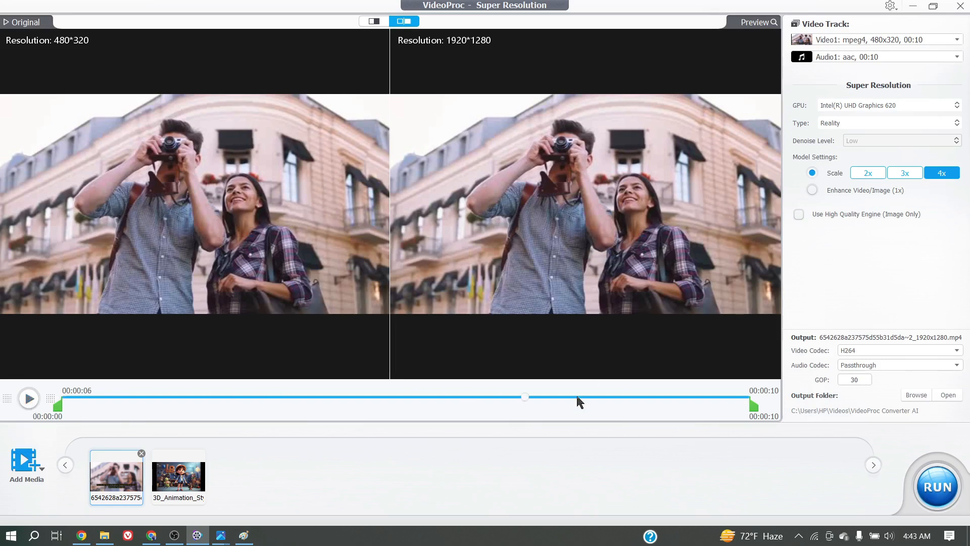
Step: Run the export of the couple's street video upscaled 4x to 1920×1280
left_click(936, 485)
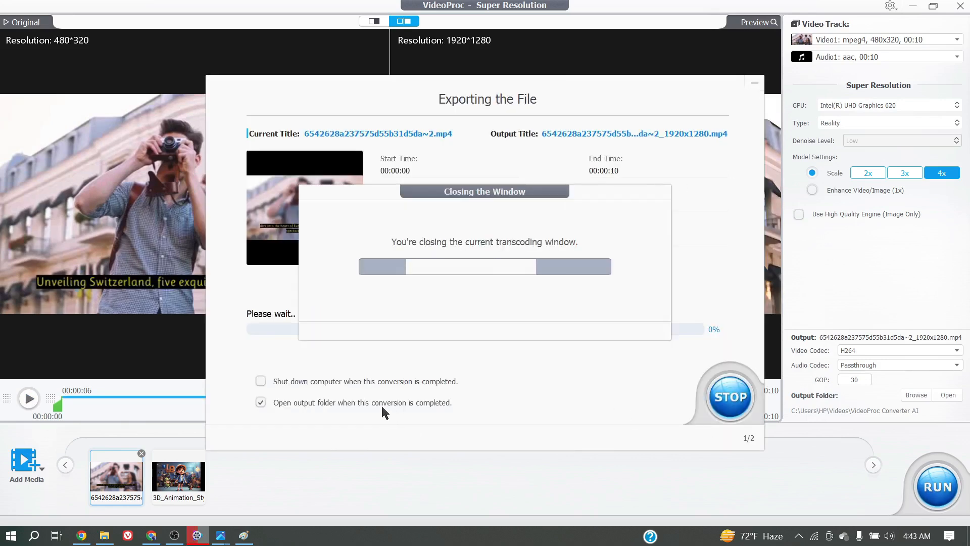
mouse_move(234, 457)
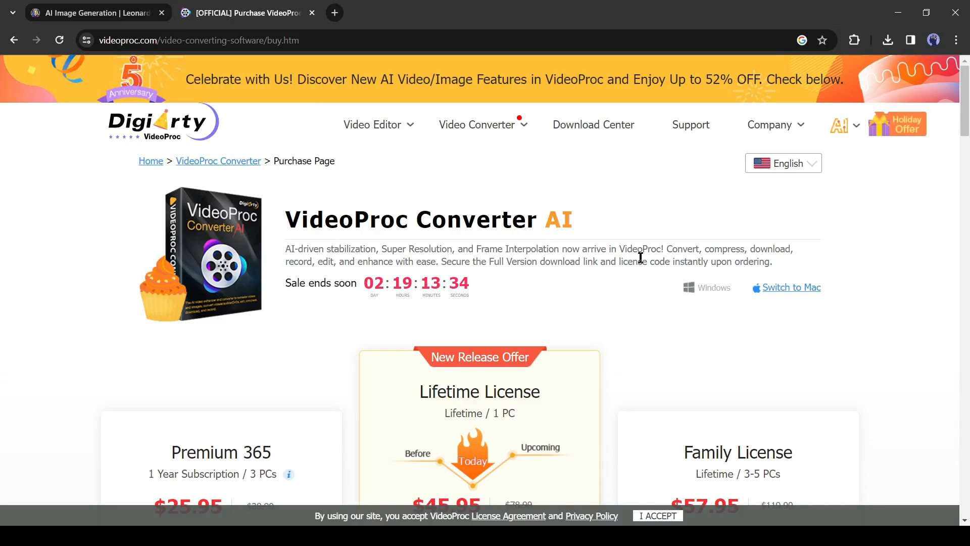
scroll("down", 3)
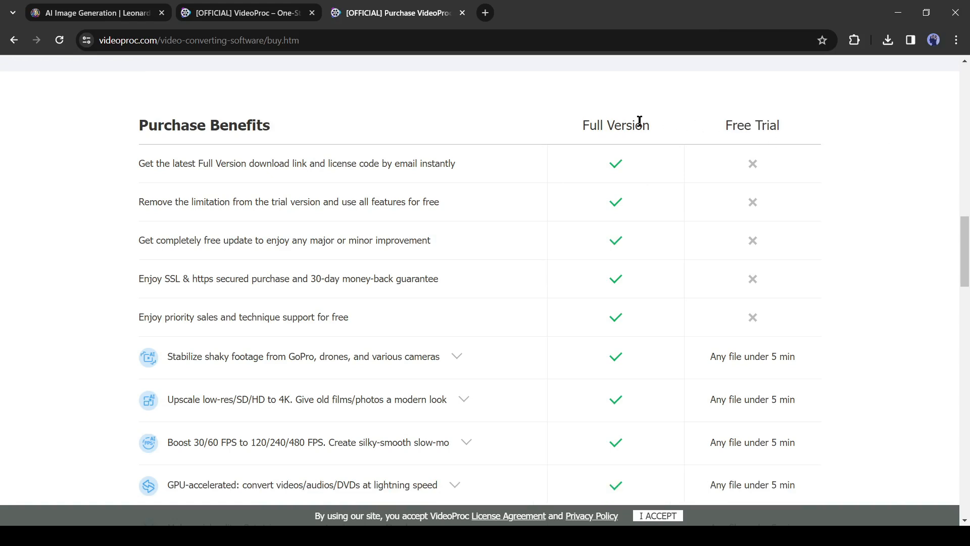
scroll("down", 3)
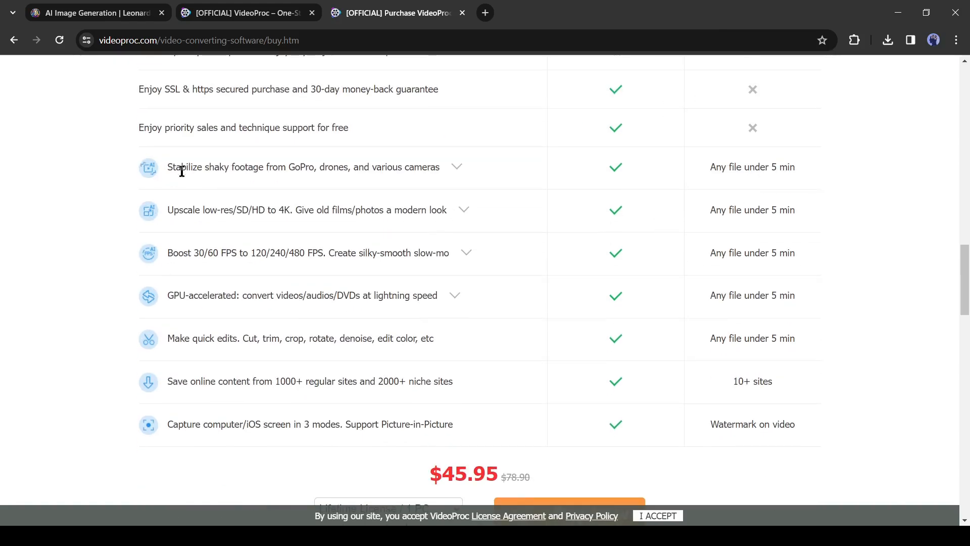
mouse_move(380, 353)
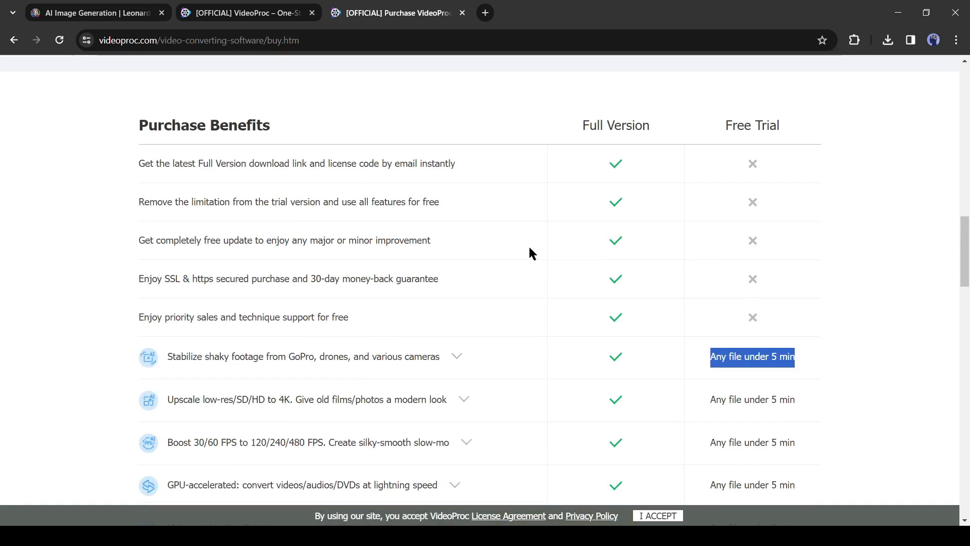
scroll("down", 3)
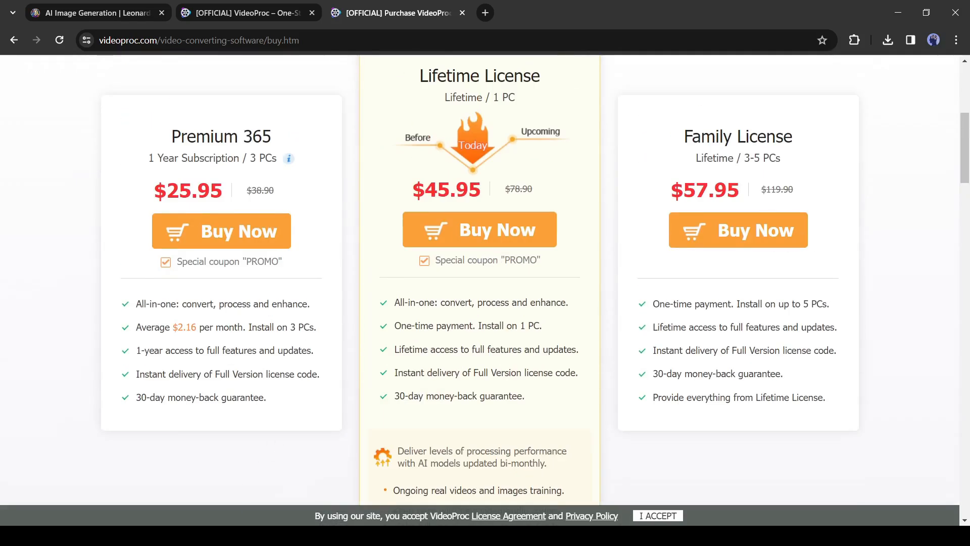
left_click(312, 12)
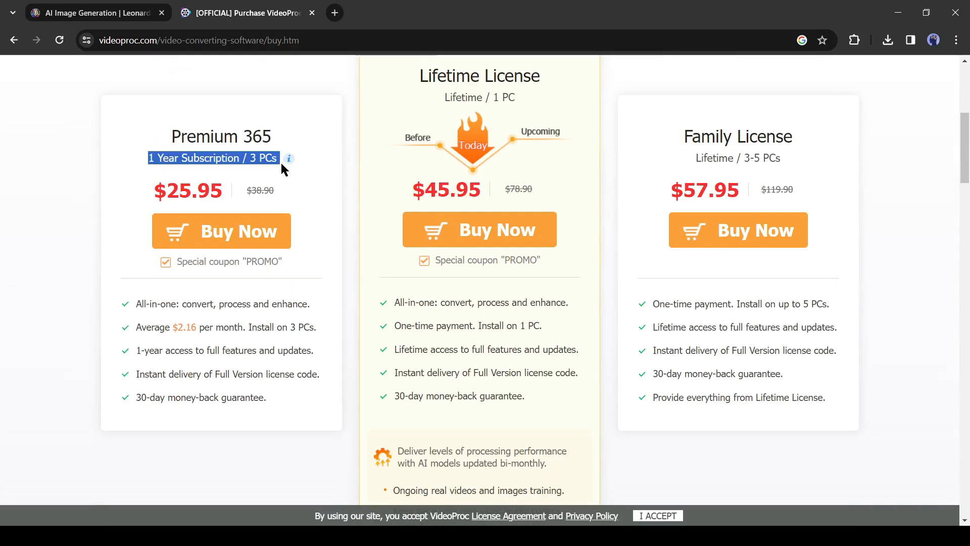
mouse_move(828, 109)
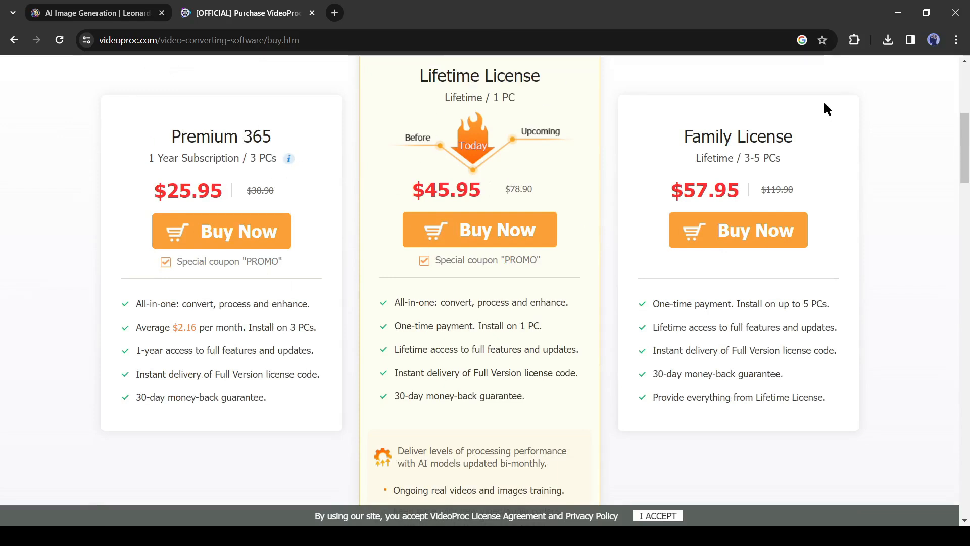
mouse_move(723, 378)
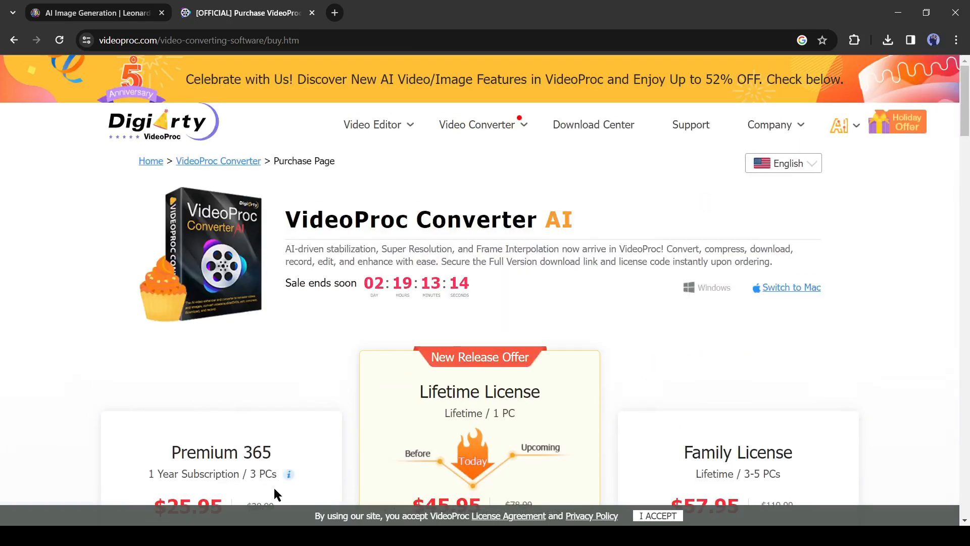
scroll("down", 3)
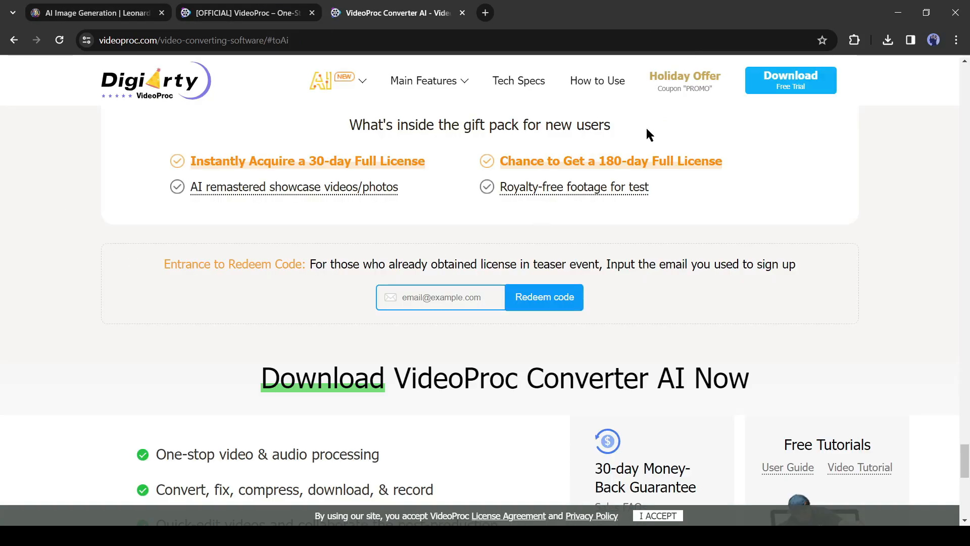
mouse_move(600, 181)
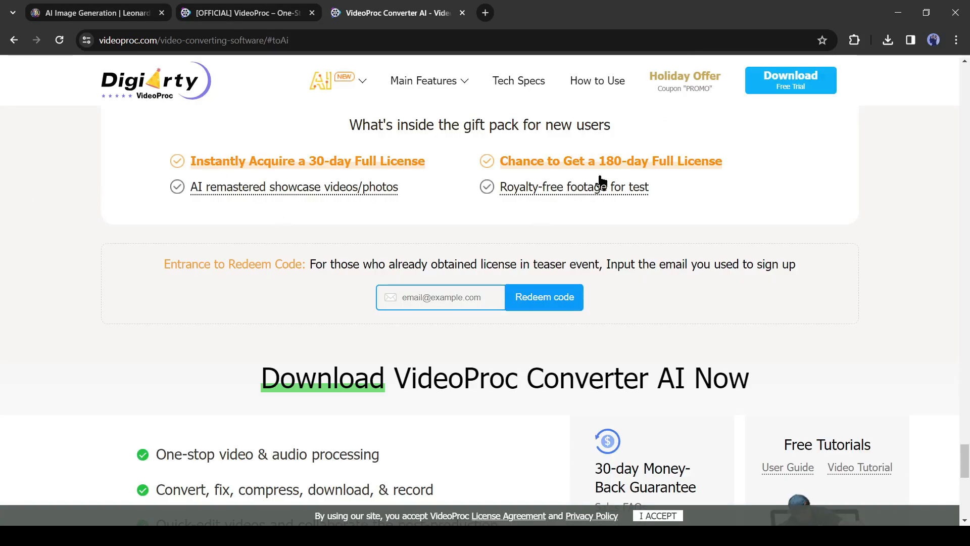